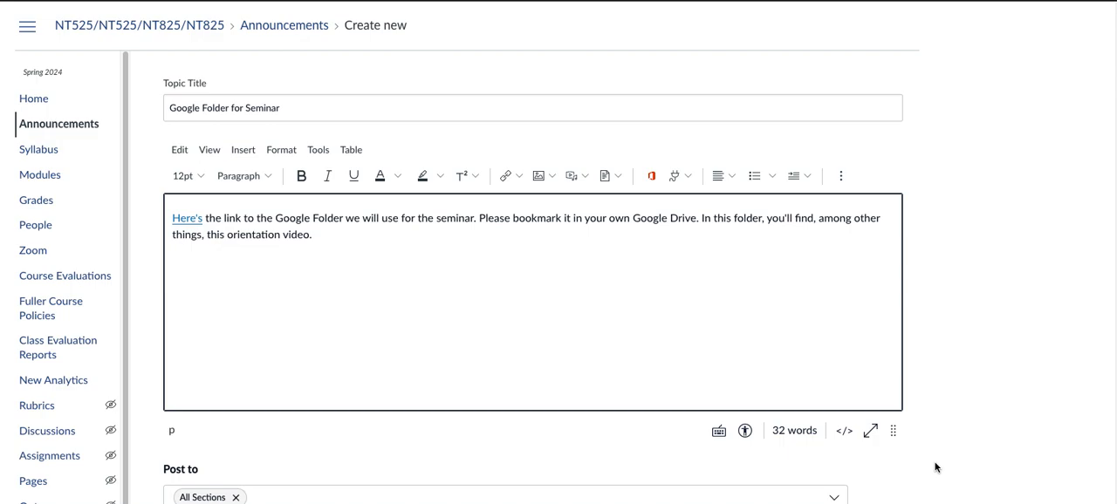
mouse_move(929, 310)
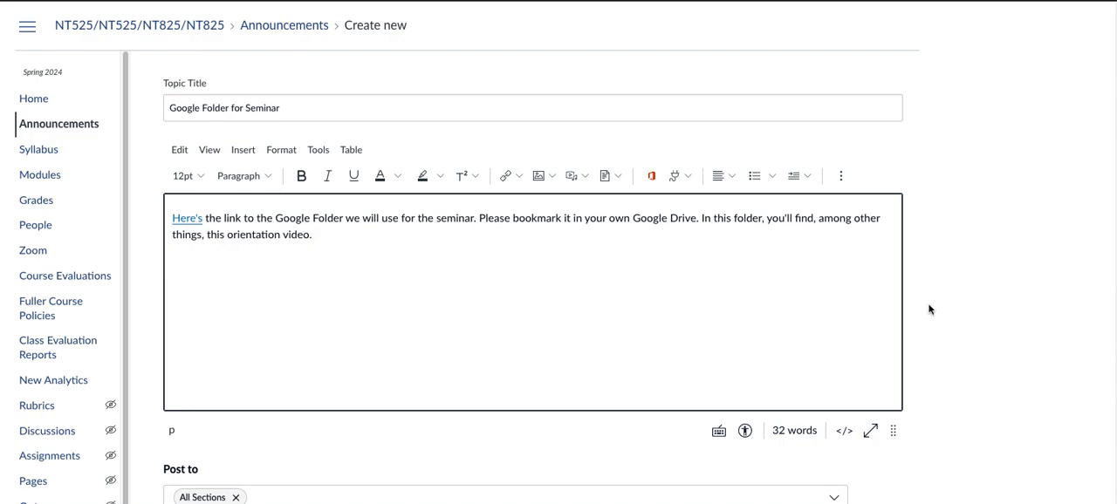
mouse_move(927, 242)
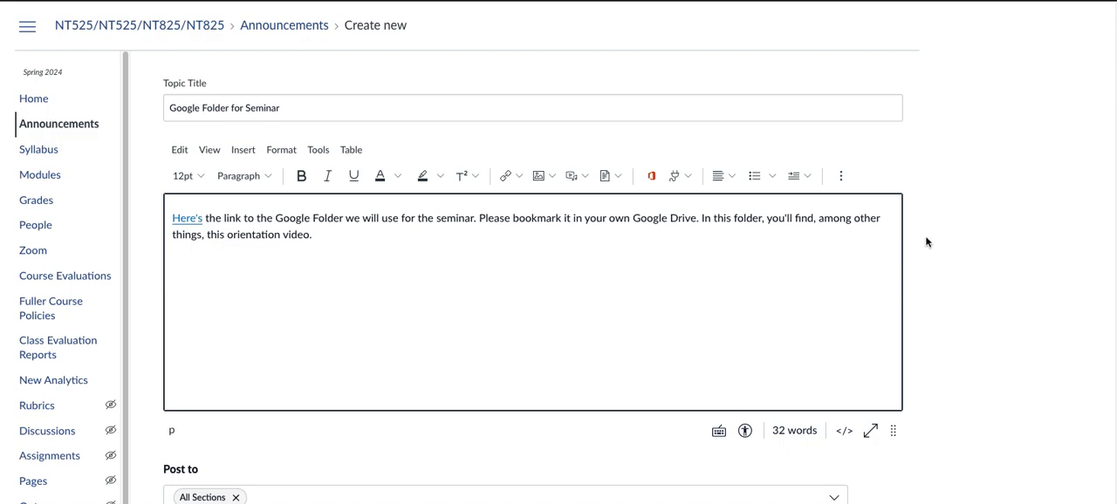
mouse_move(1035, 254)
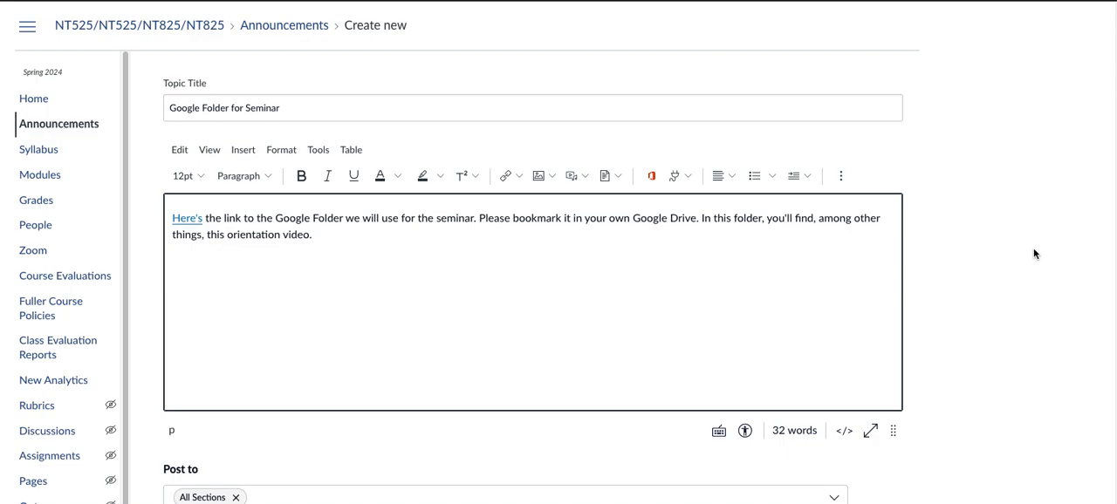
mouse_move(580, 291)
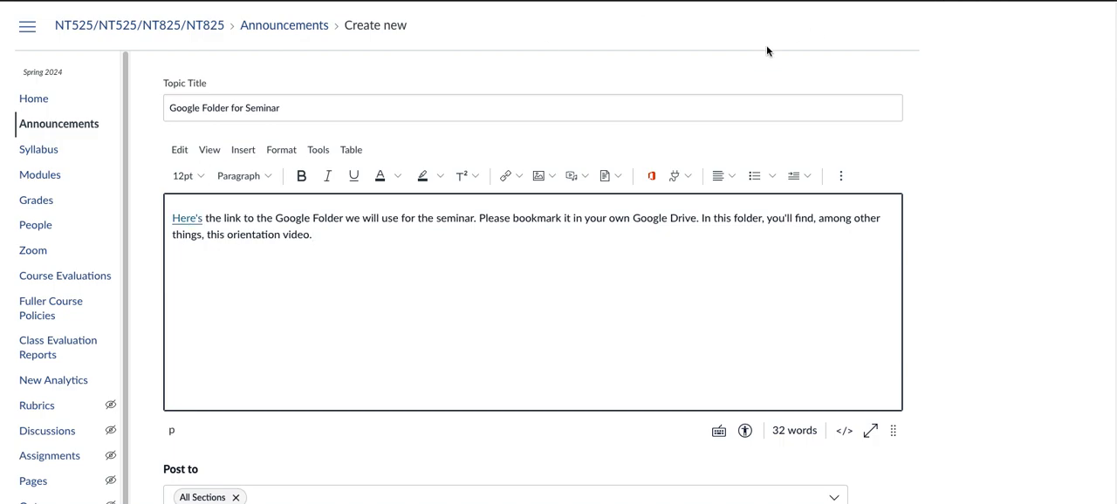
Follow the announcement's link to the seminar Drive folder and open the Start Here doc.
click(312, 234)
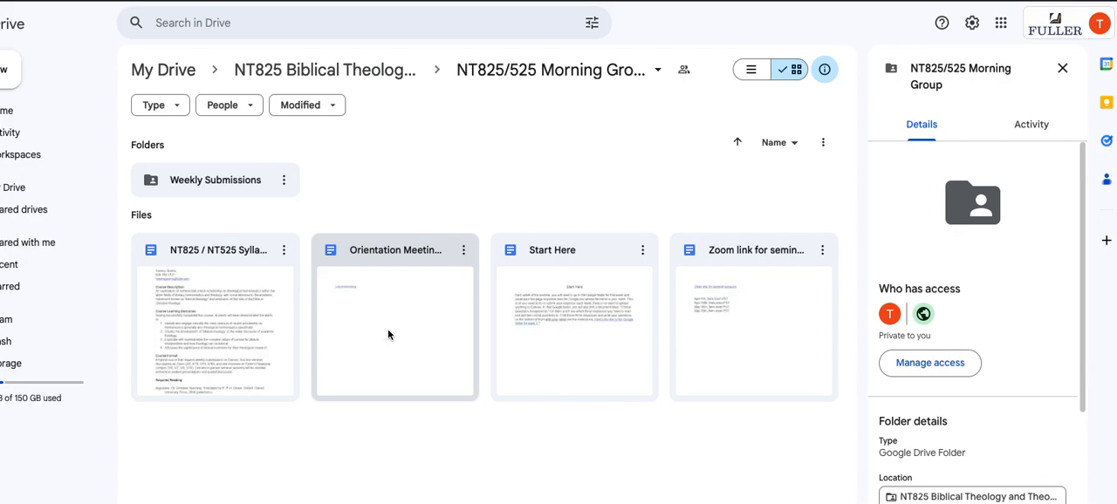
mouse_move(784, 323)
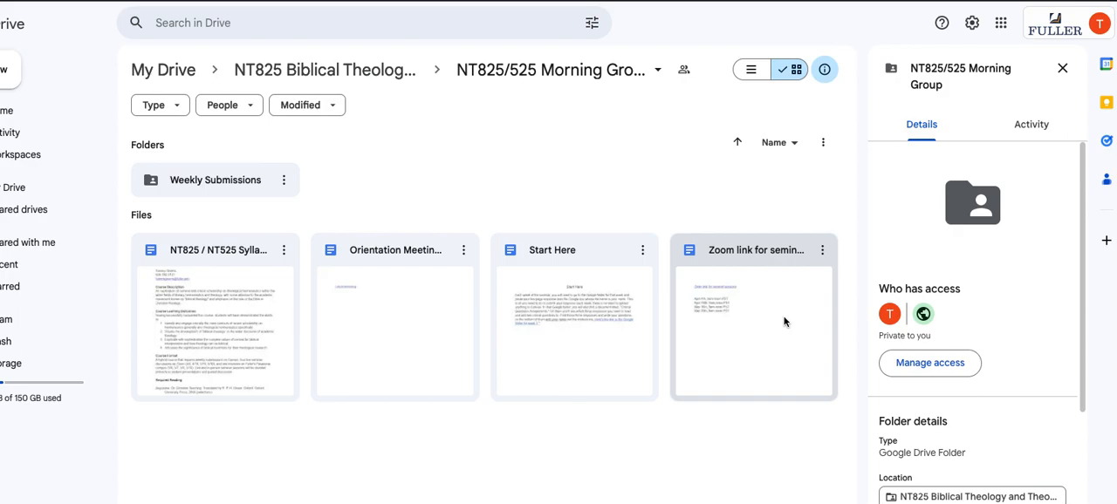
mouse_move(793, 297)
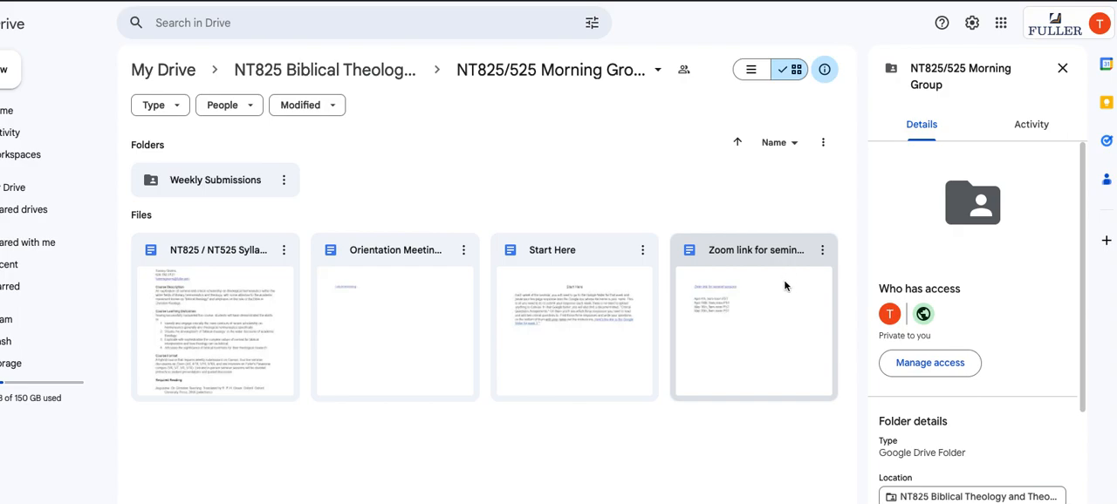
mouse_move(784, 324)
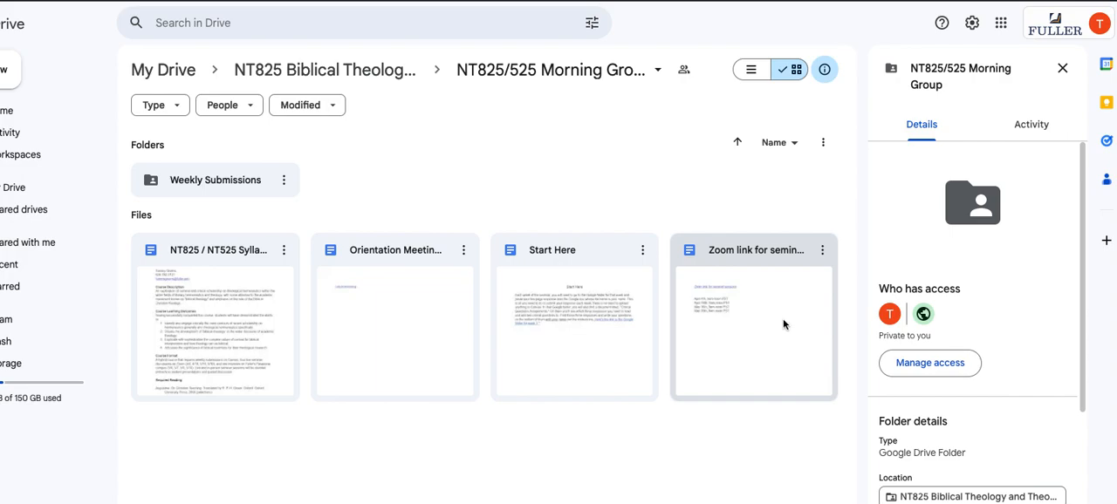
mouse_move(715, 314)
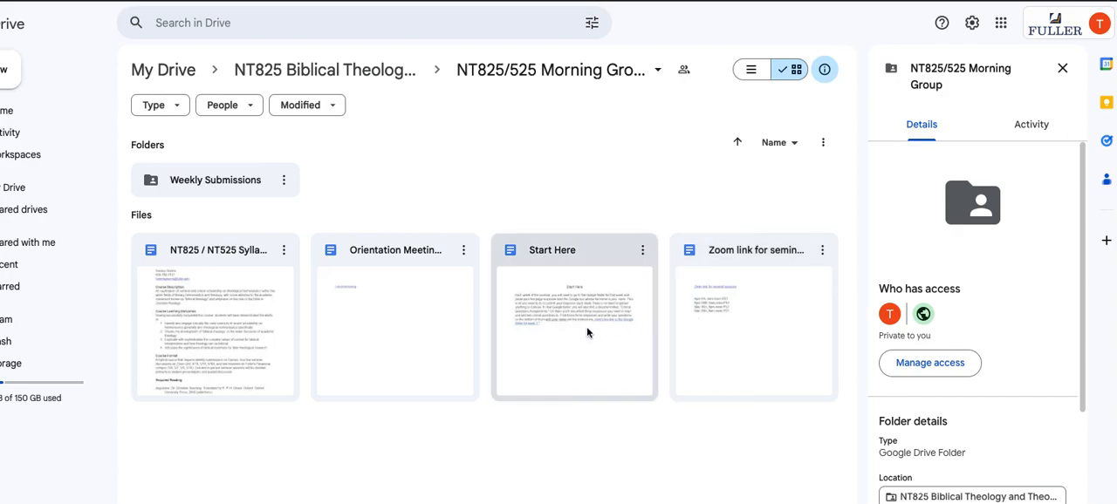
mouse_move(581, 348)
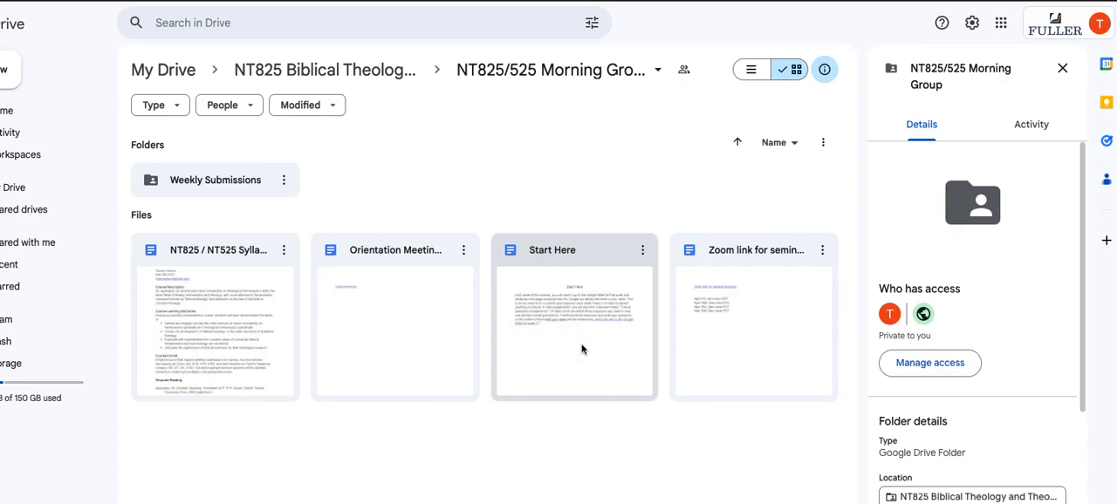
double_click(575, 249)
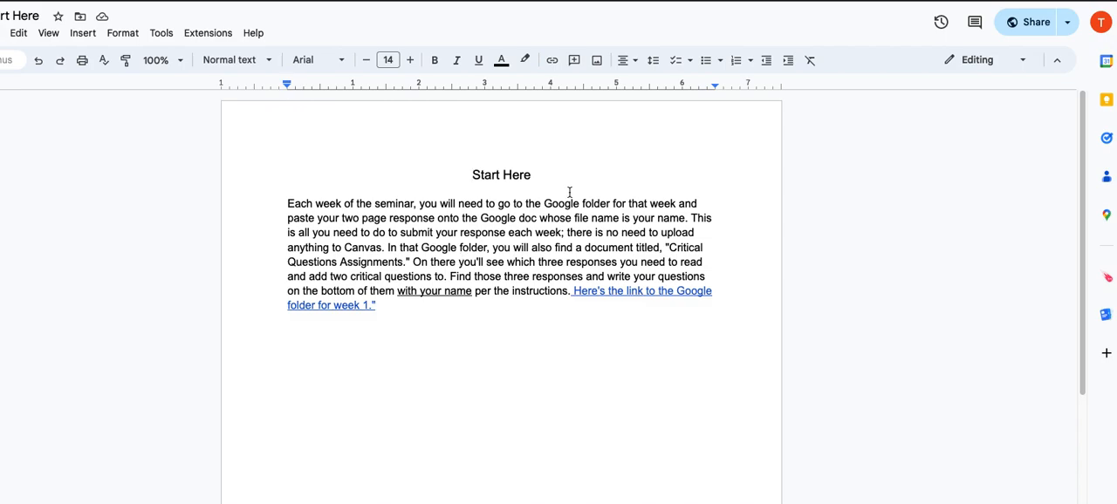
mouse_move(623, 178)
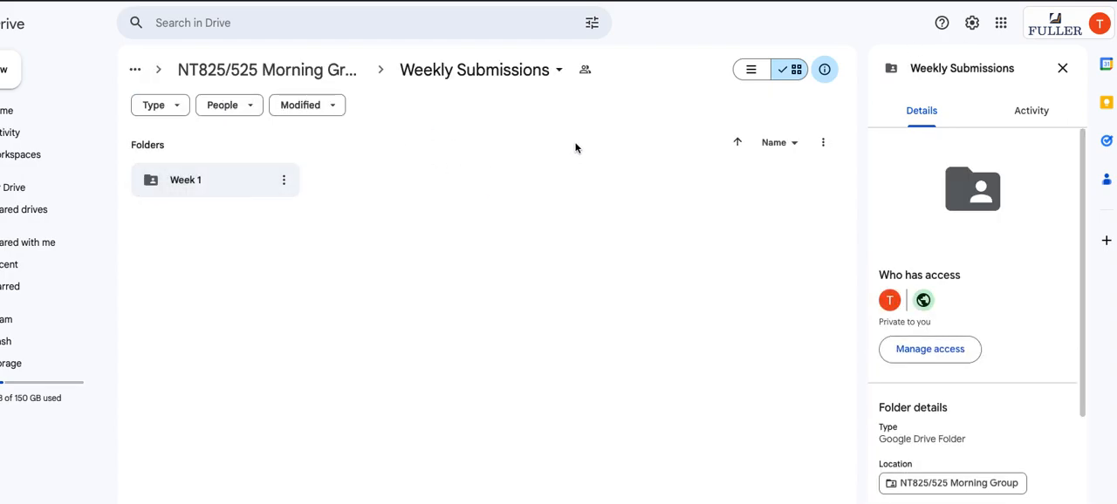
mouse_move(249, 179)
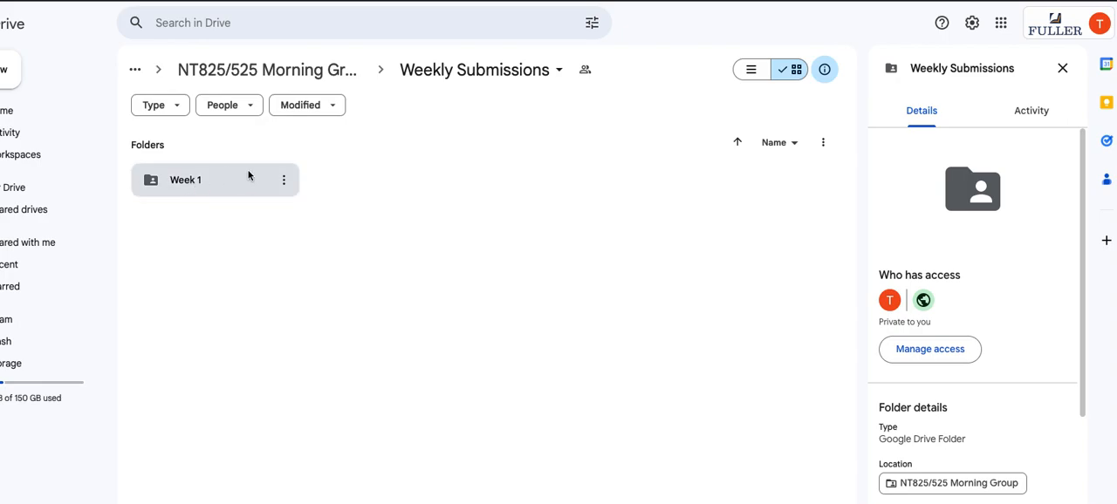
mouse_move(527, 181)
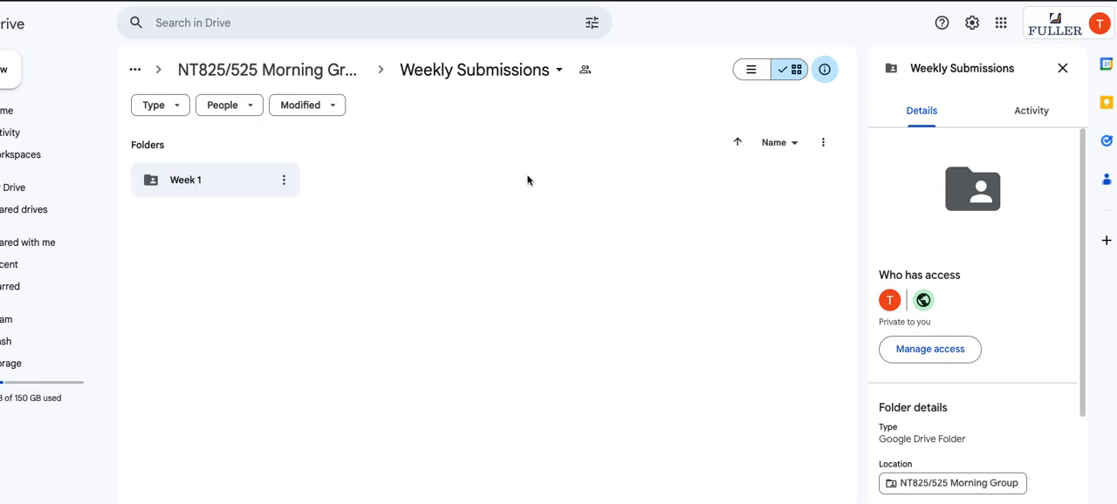
mouse_move(488, 352)
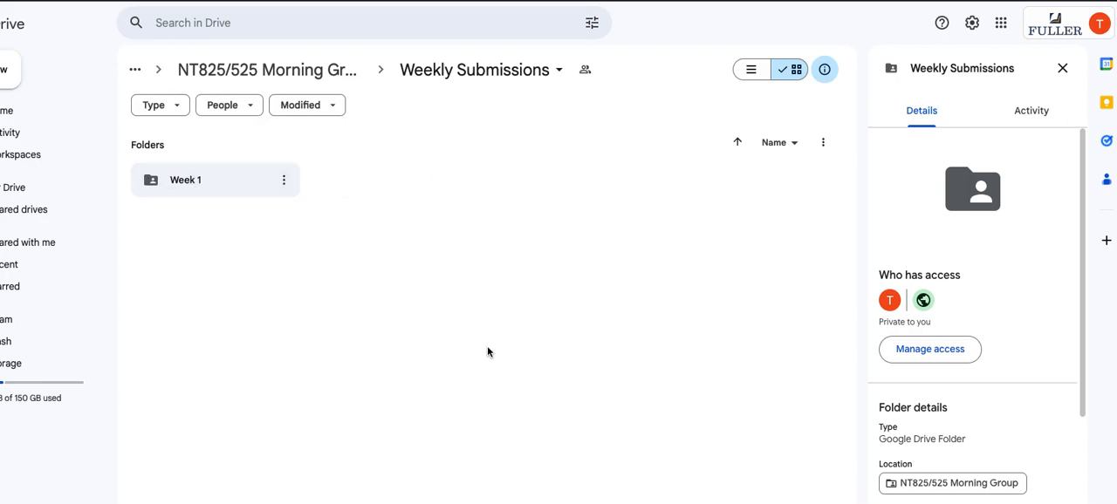
mouse_move(217, 180)
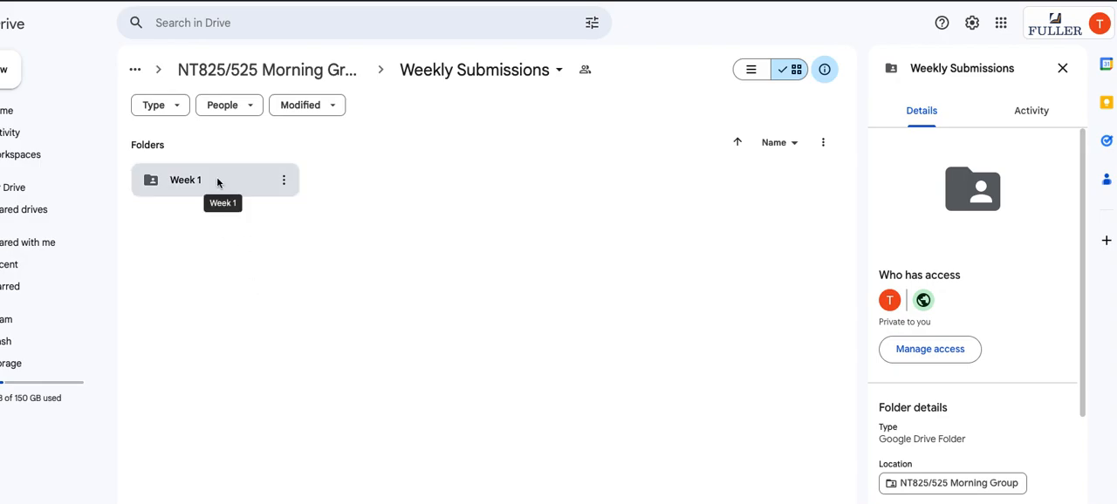
mouse_move(220, 184)
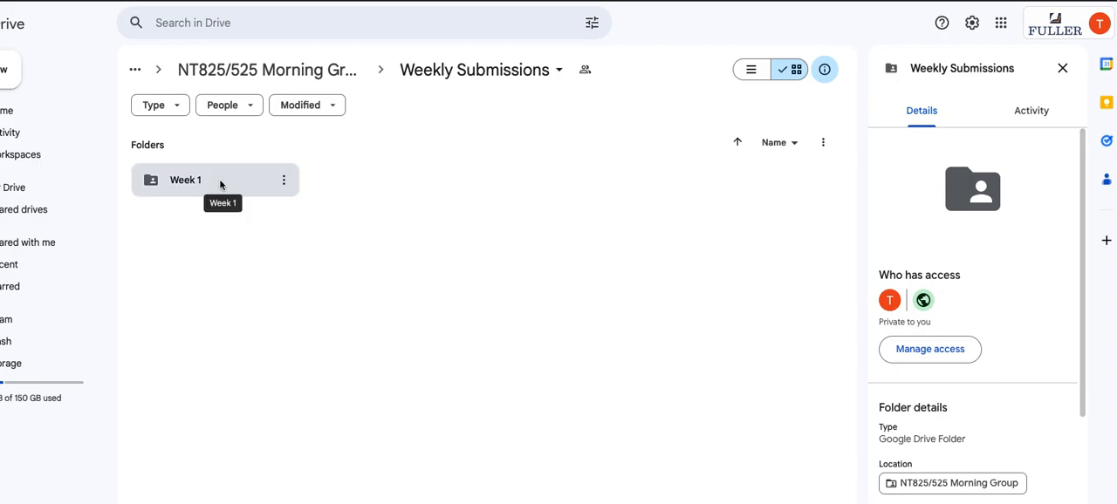
Open the Week 1 folder, then its Week 1 Submissions folder.
double_click(185, 179)
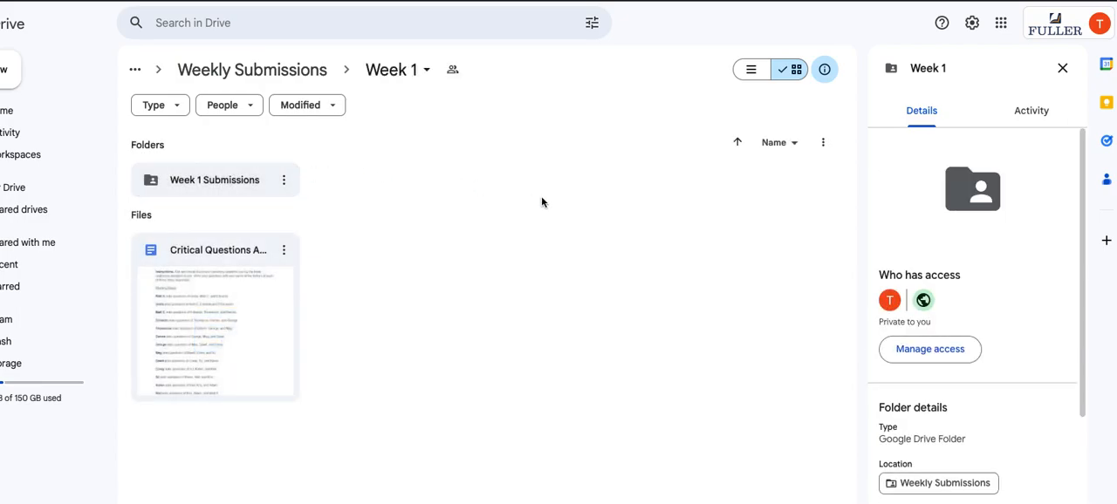
mouse_move(549, 196)
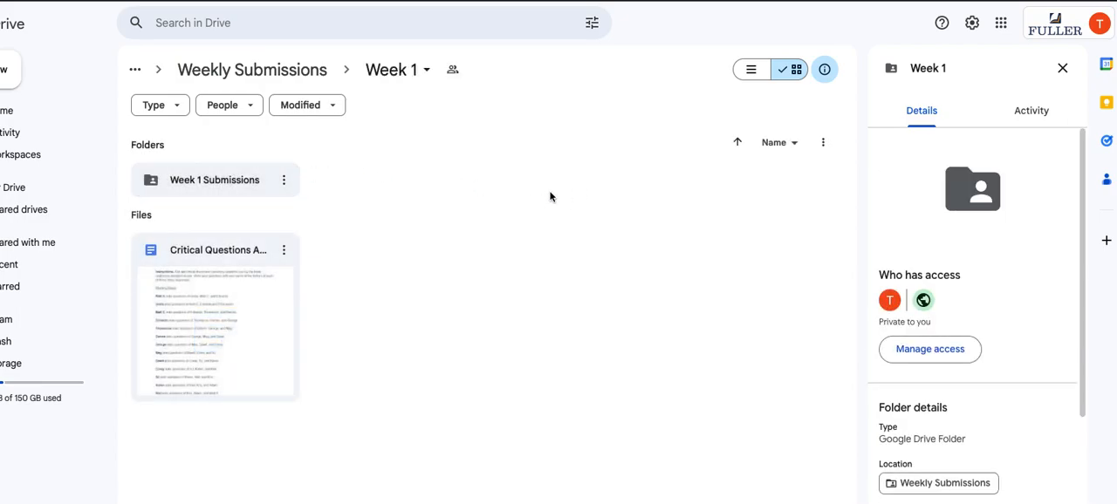
mouse_move(218, 179)
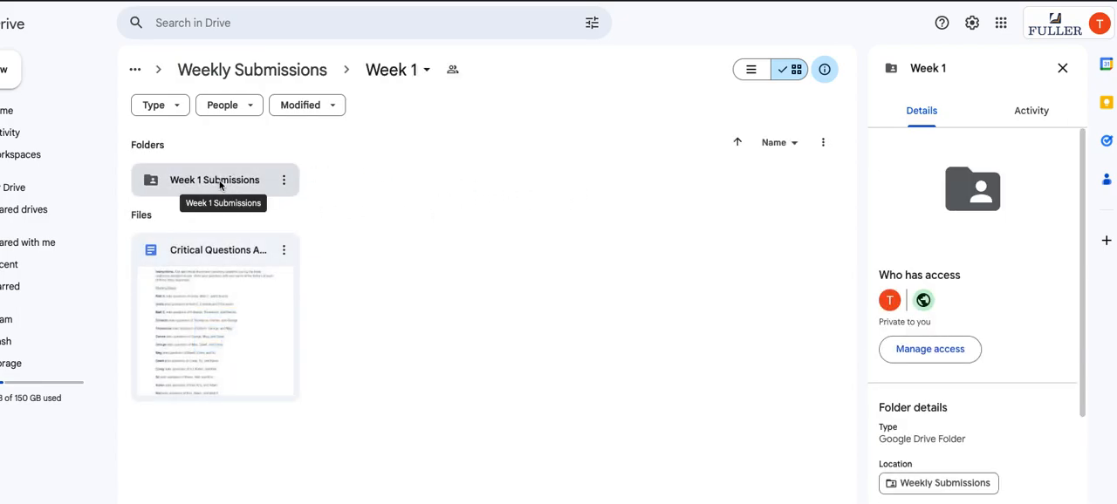
click(214, 180)
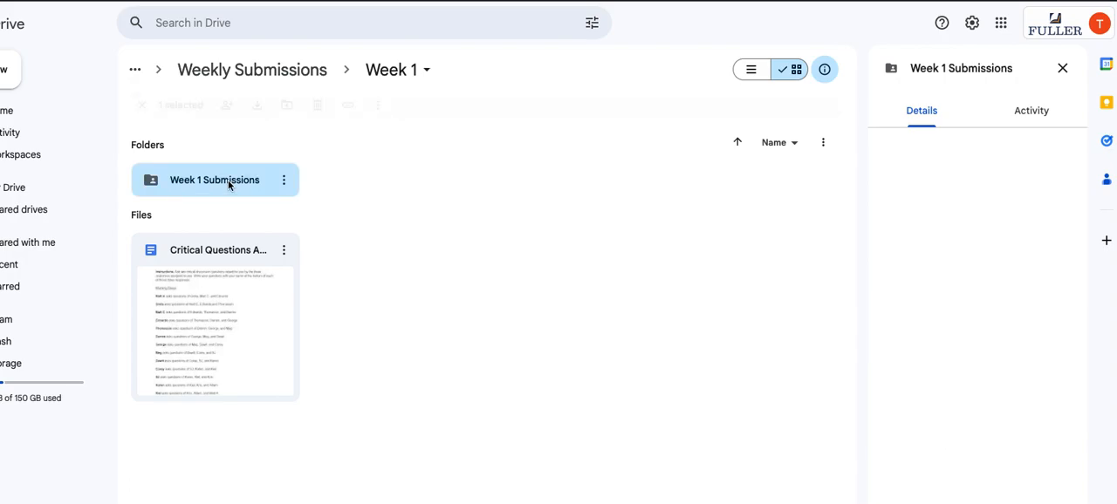
double_click(213, 180)
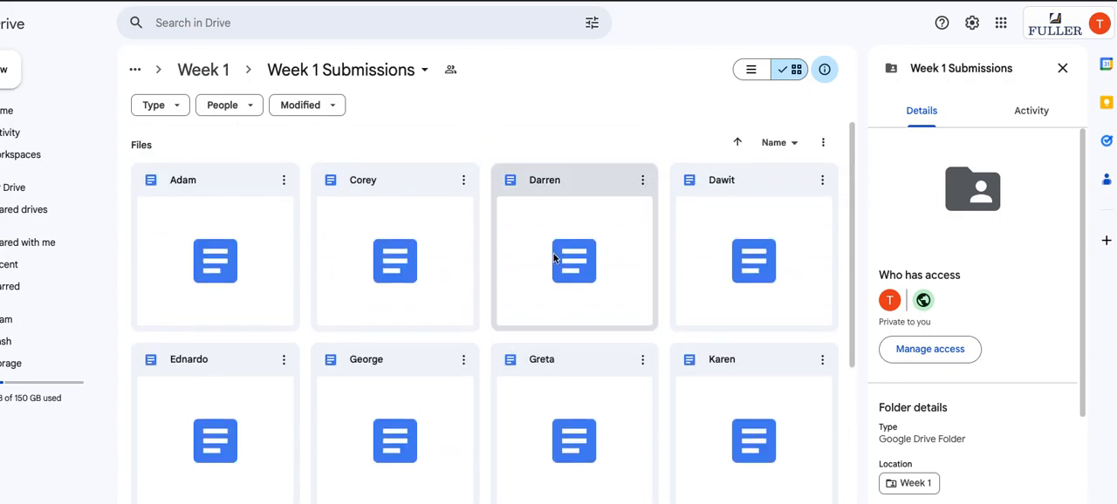
scroll(down, 3)
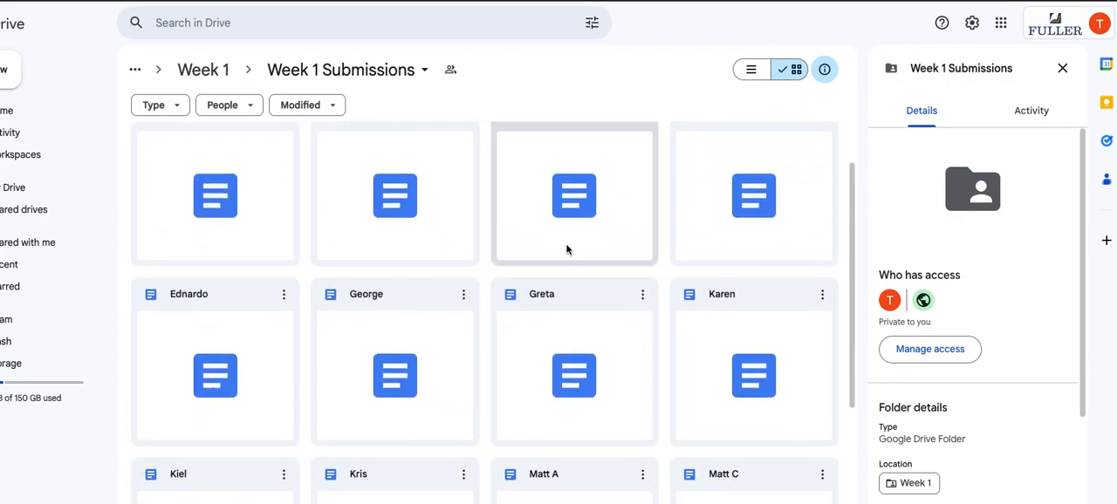
scroll(down, 3)
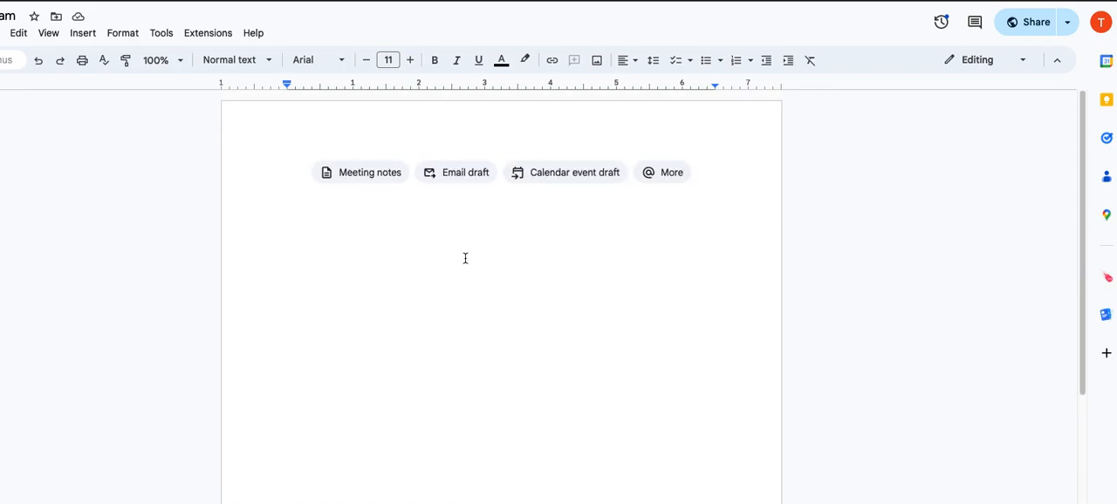
mouse_move(375, 378)
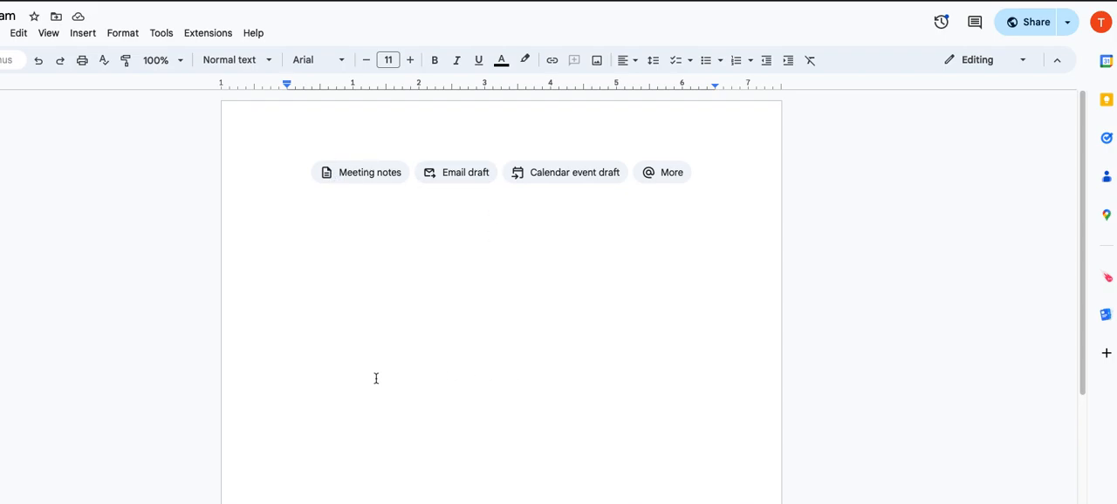
mouse_move(375, 369)
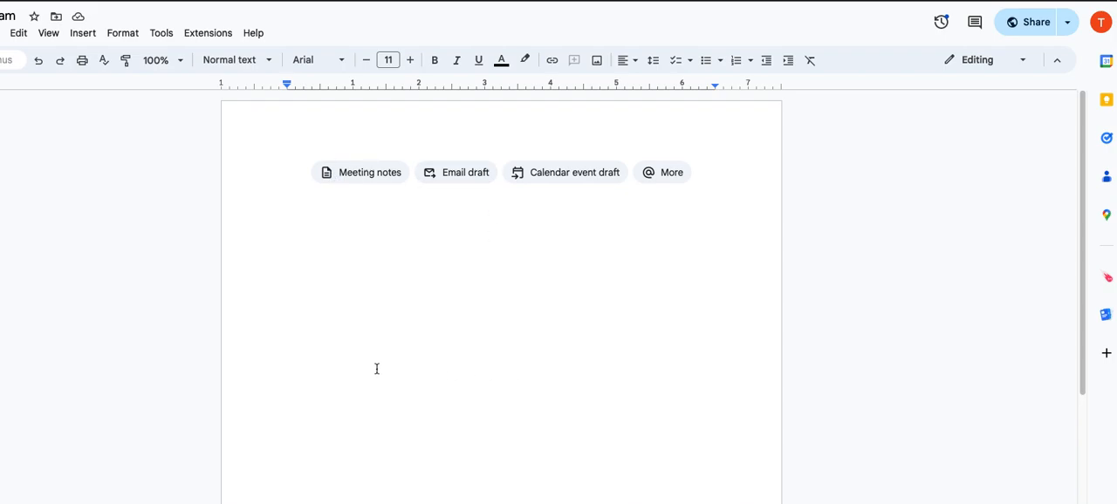
mouse_move(405, 385)
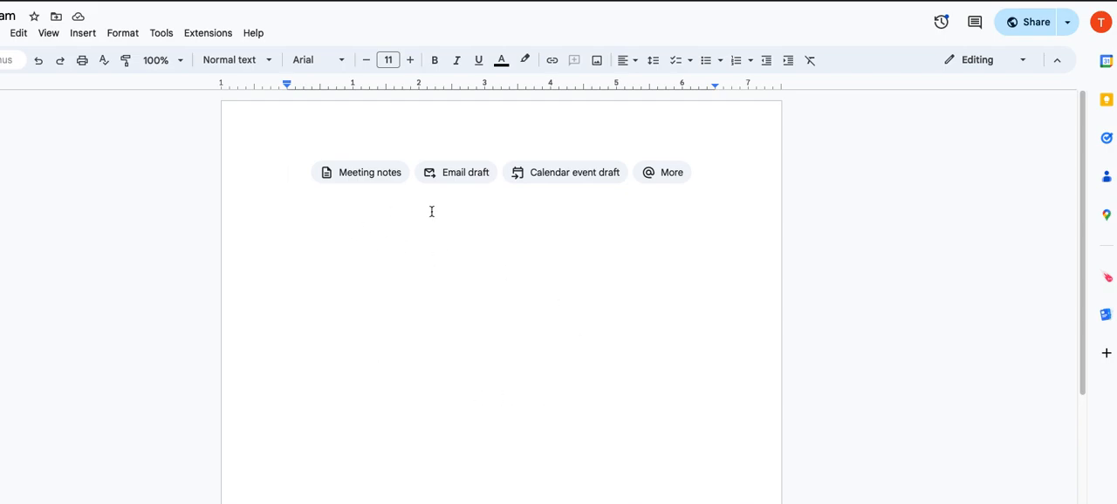
mouse_move(489, 393)
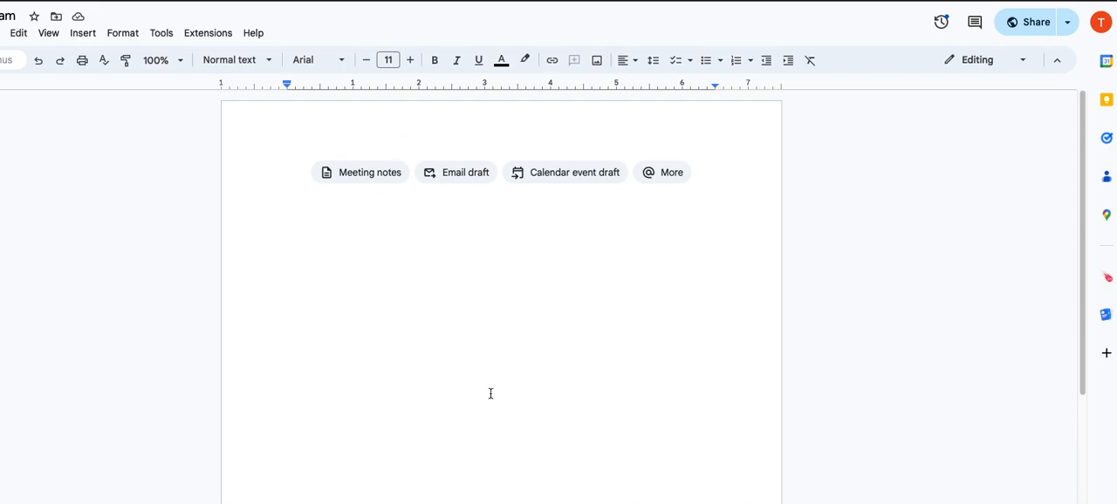
mouse_move(624, 278)
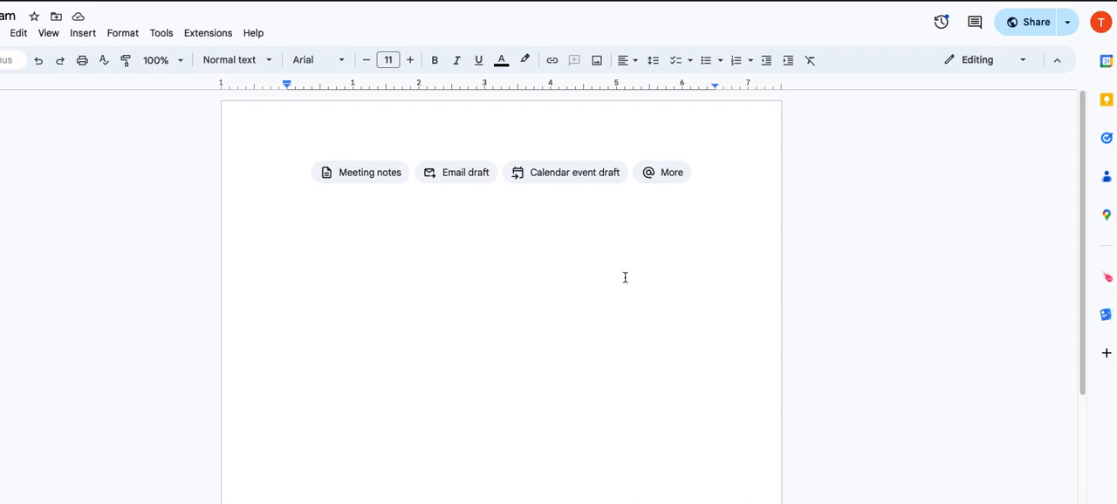
mouse_move(327, 186)
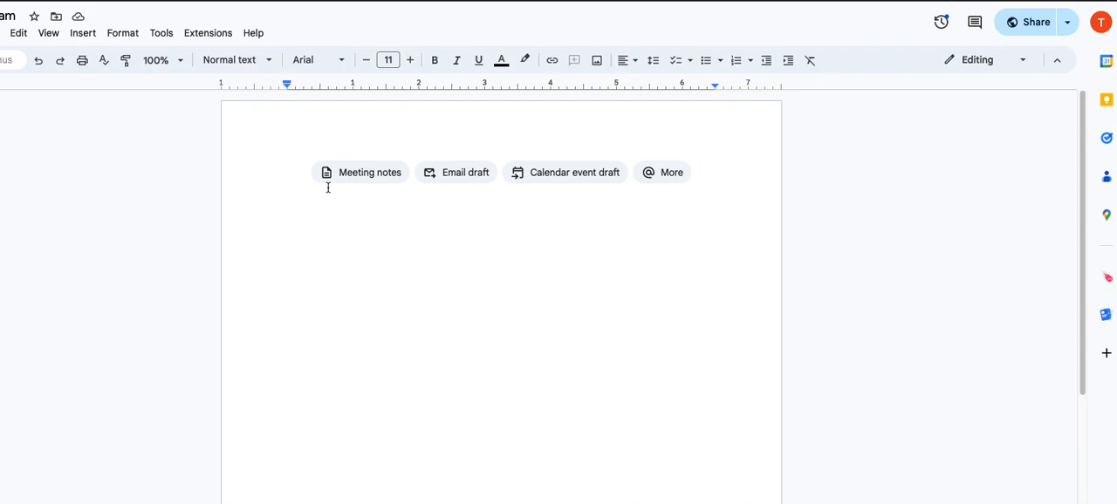
mouse_move(293, 160)
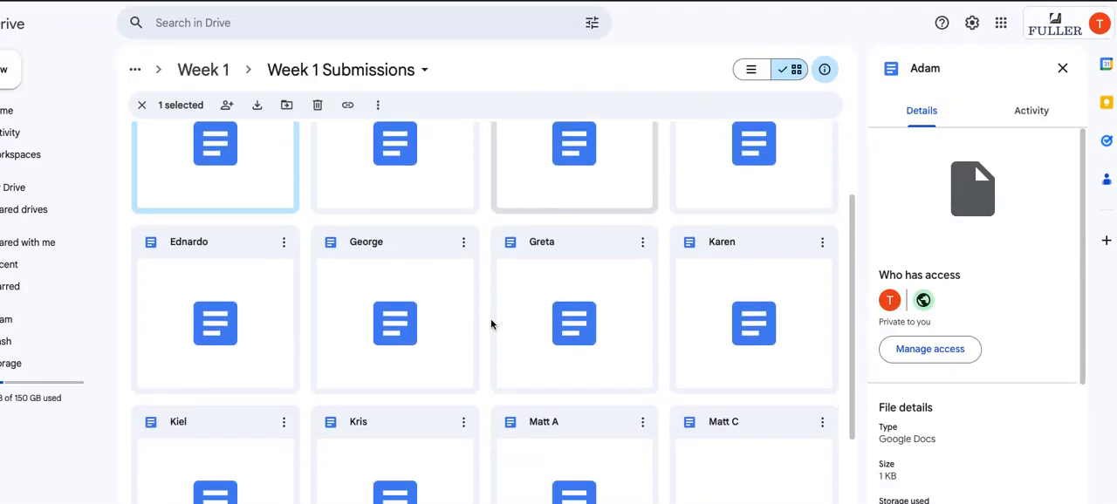
Scroll through the student submission documents, then return to the Week 1 folder via breadcrumb.
scroll(down, 3)
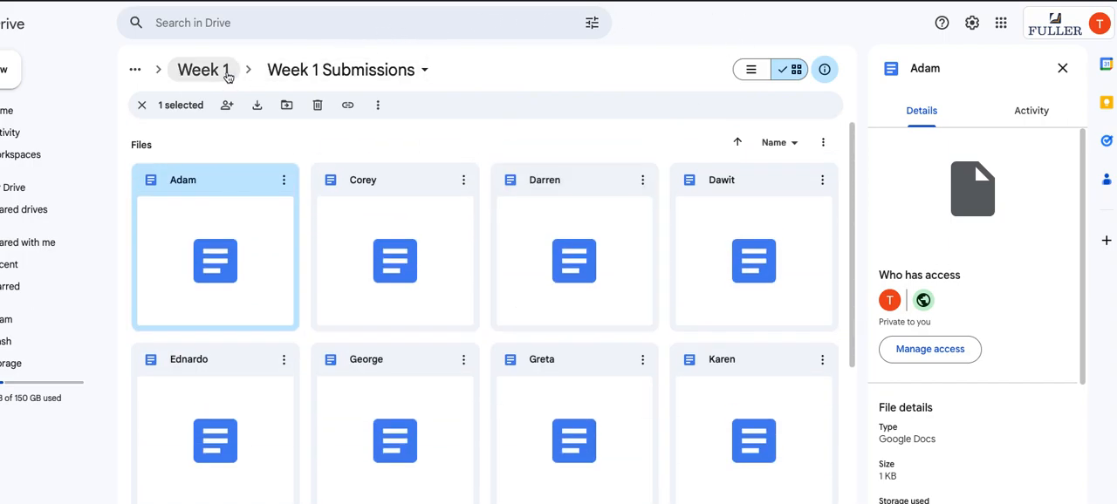
click(203, 70)
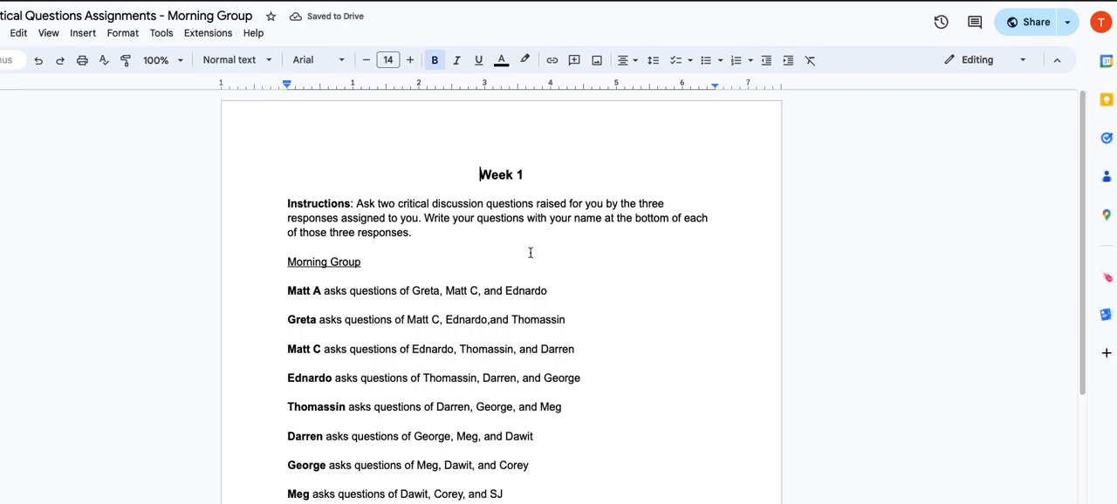
Scroll the Morning Group assignment doc to see pairings like Dawit and Corey's responses.
scroll(down, 3)
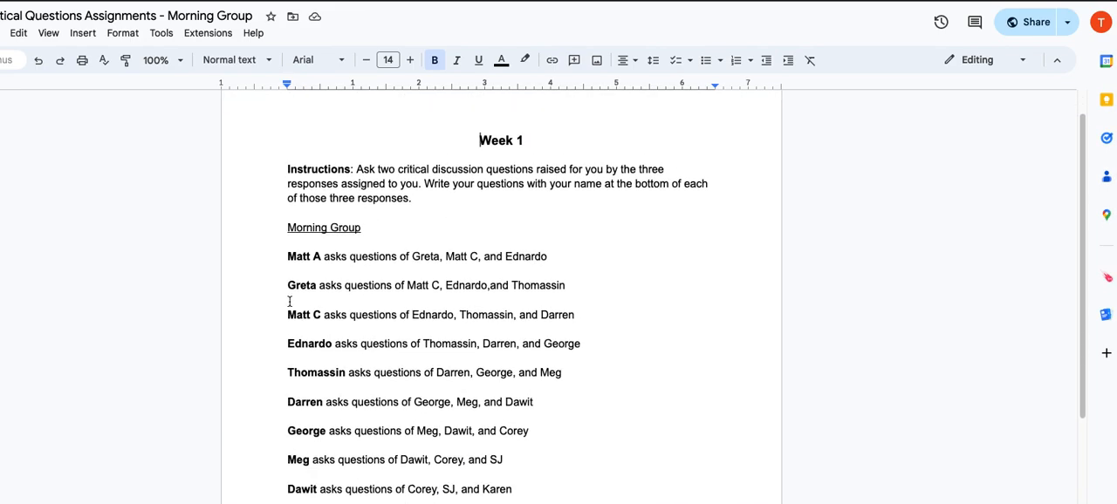
scroll(down, 3)
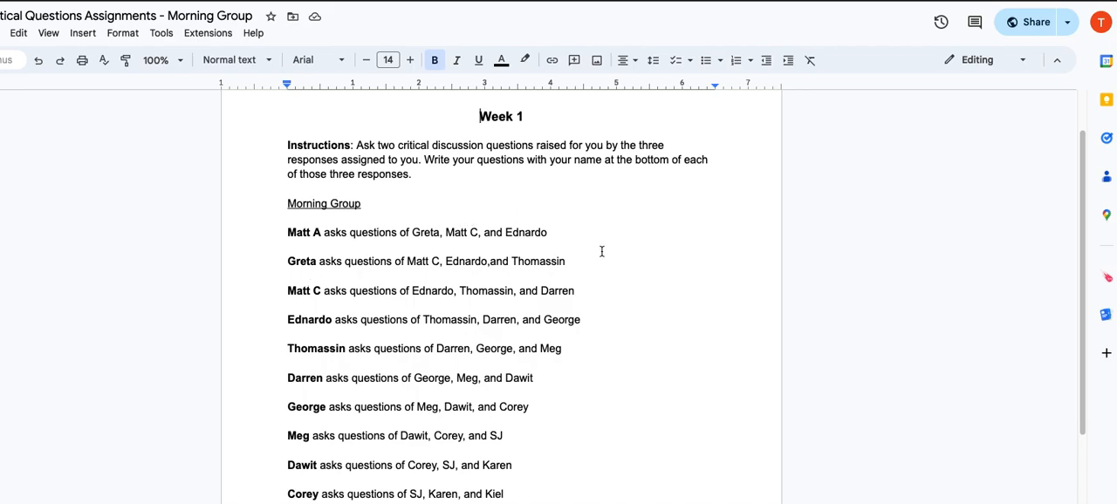
mouse_move(399, 260)
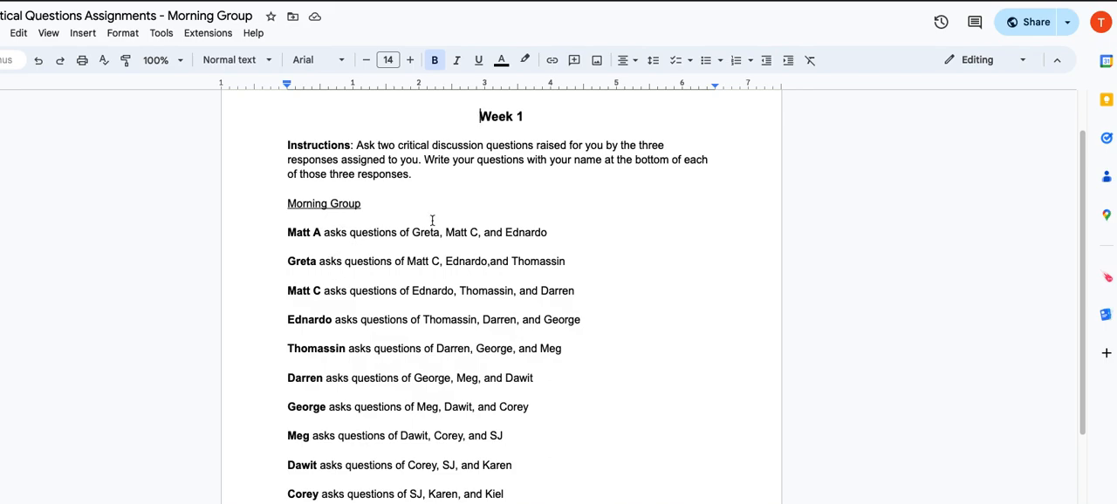
mouse_move(409, 223)
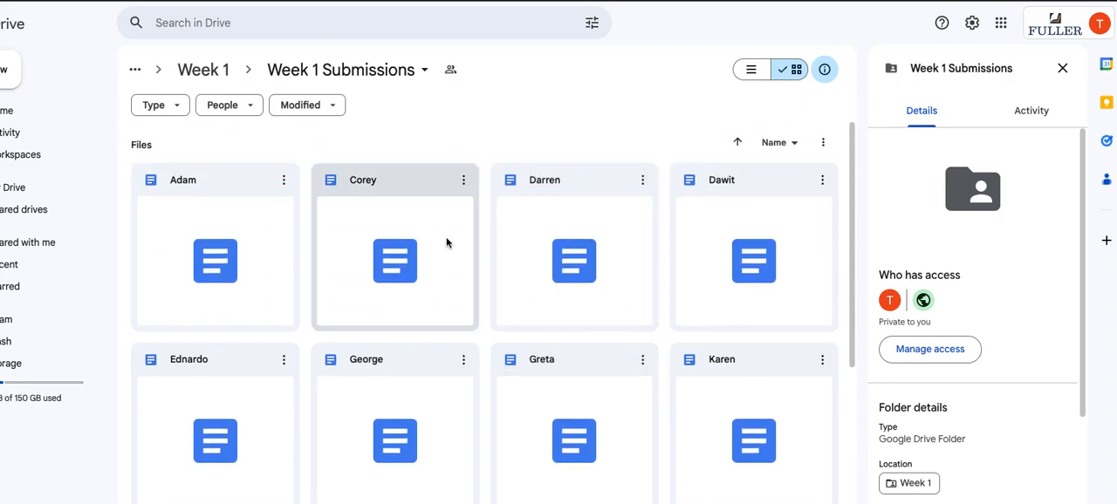
mouse_move(712, 252)
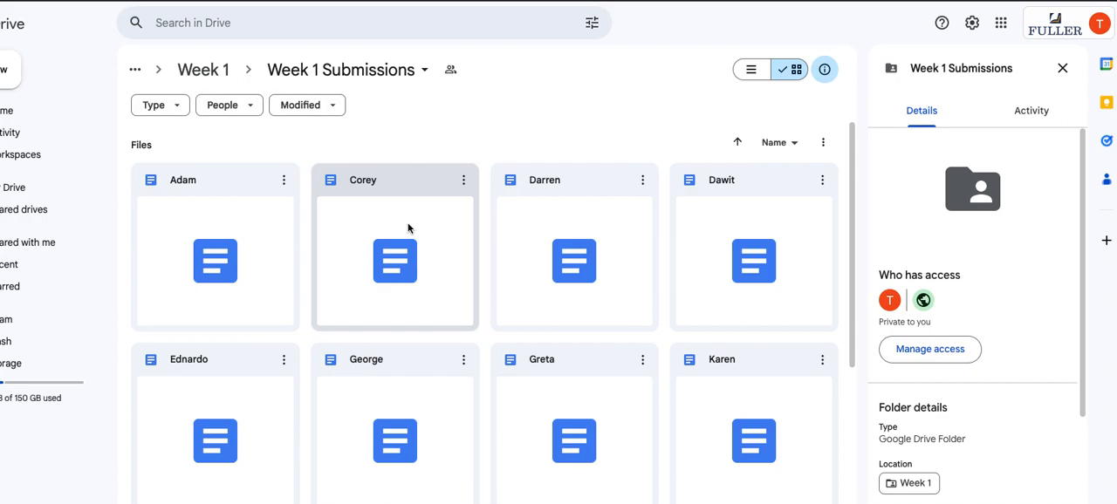
mouse_move(415, 289)
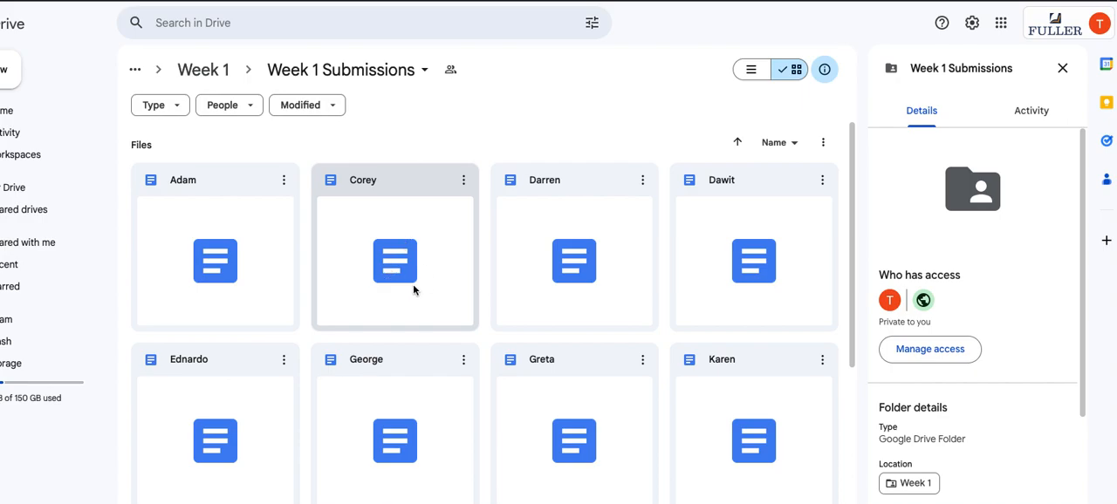
mouse_move(396, 281)
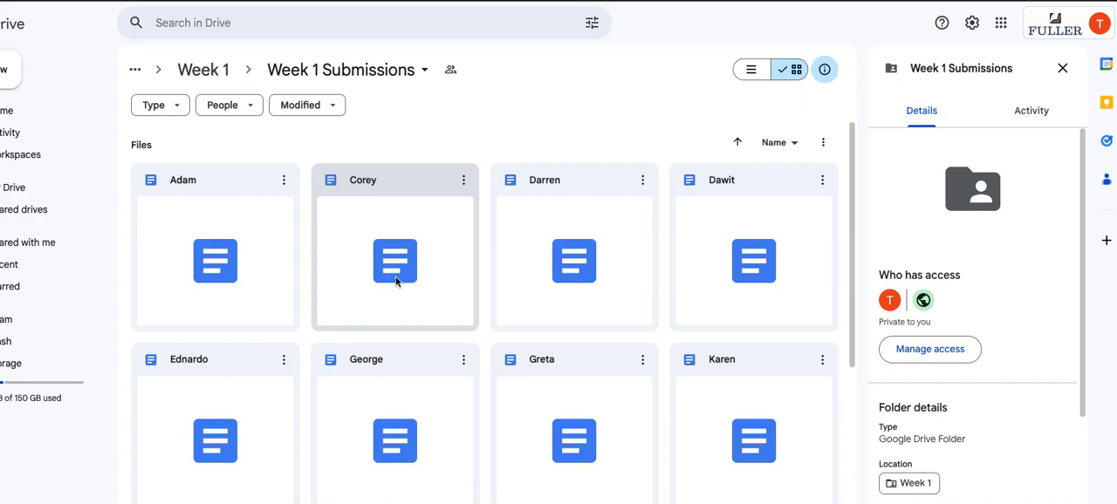
mouse_move(410, 245)
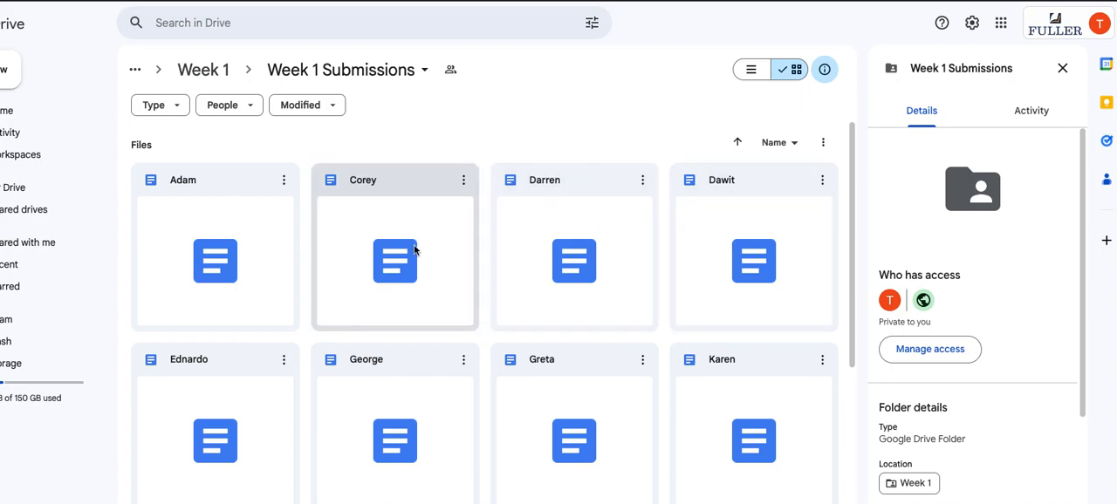
mouse_move(410, 245)
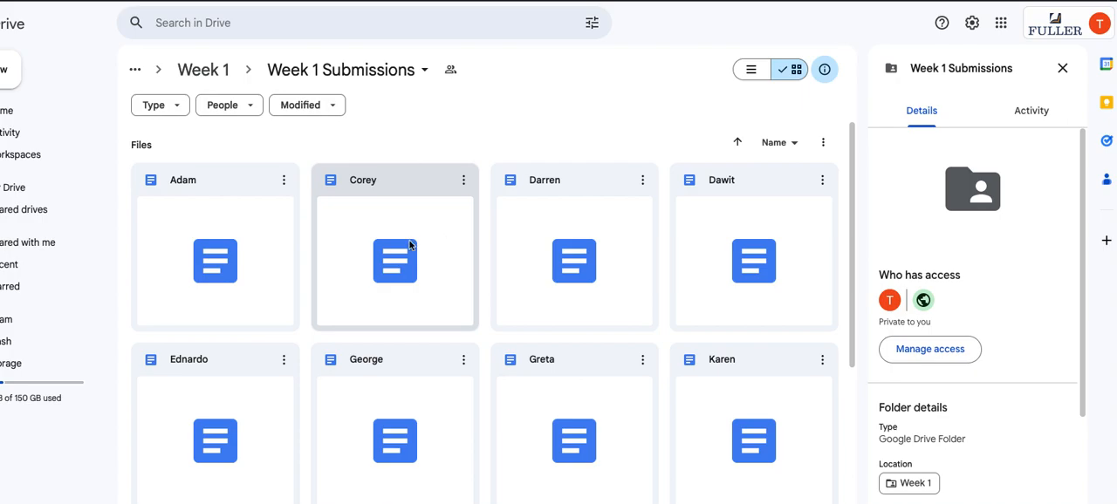
mouse_move(436, 241)
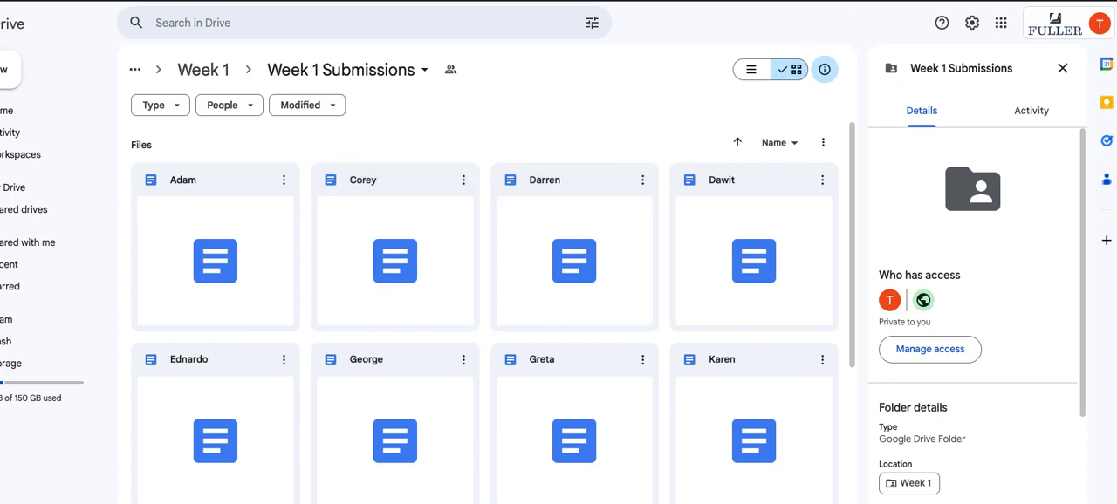
Navigate via breadcrumbs from Week 1 up to the Weekly Submissions folder.
click(203, 69)
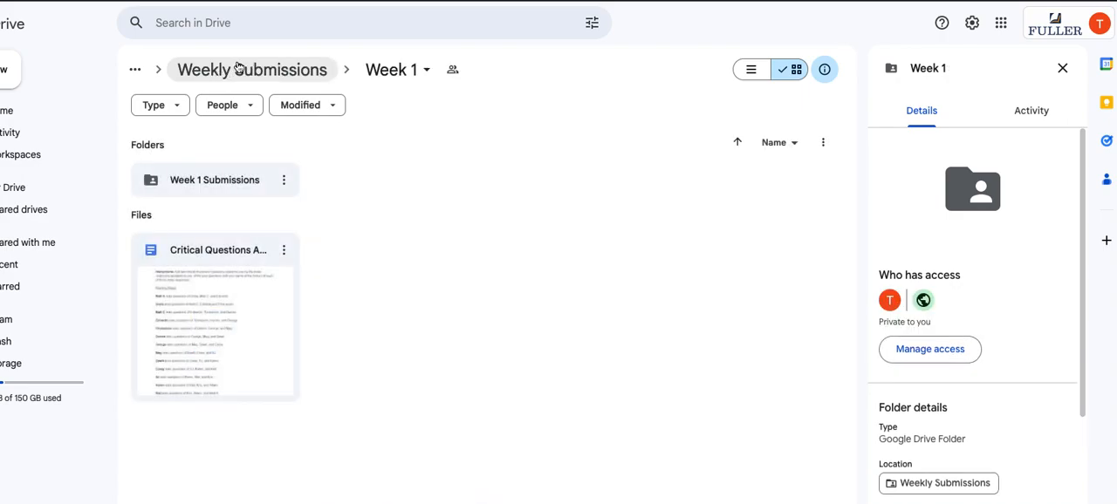
click(252, 69)
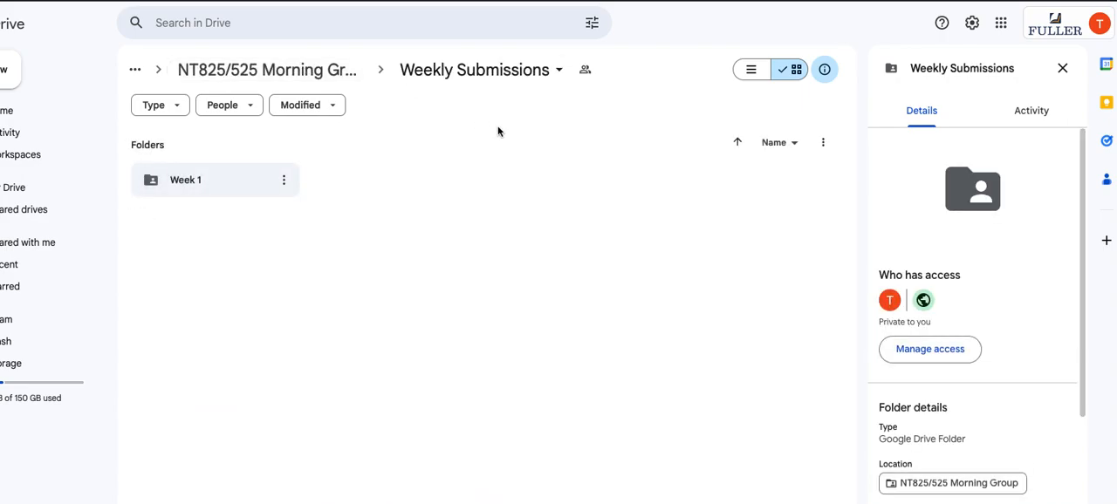
mouse_move(502, 243)
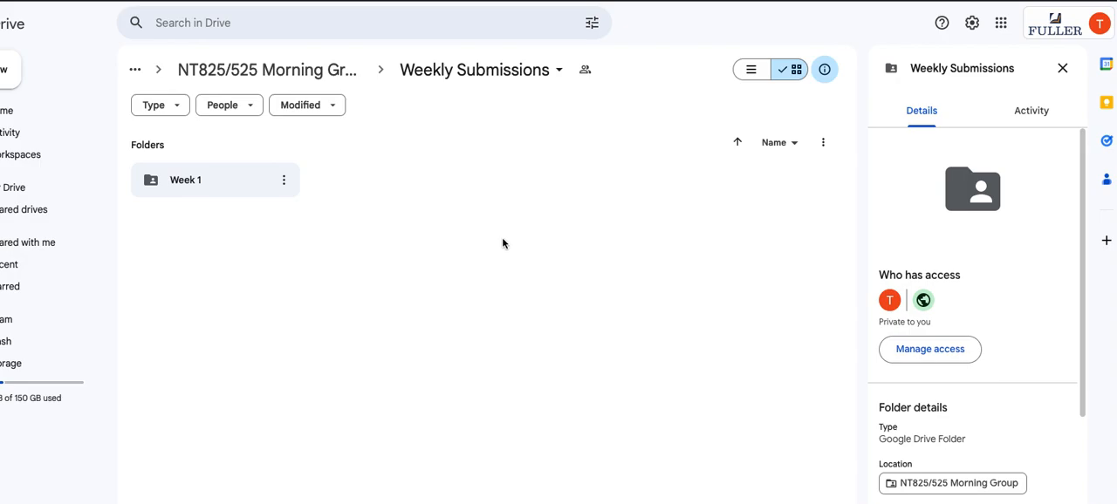
mouse_move(439, 182)
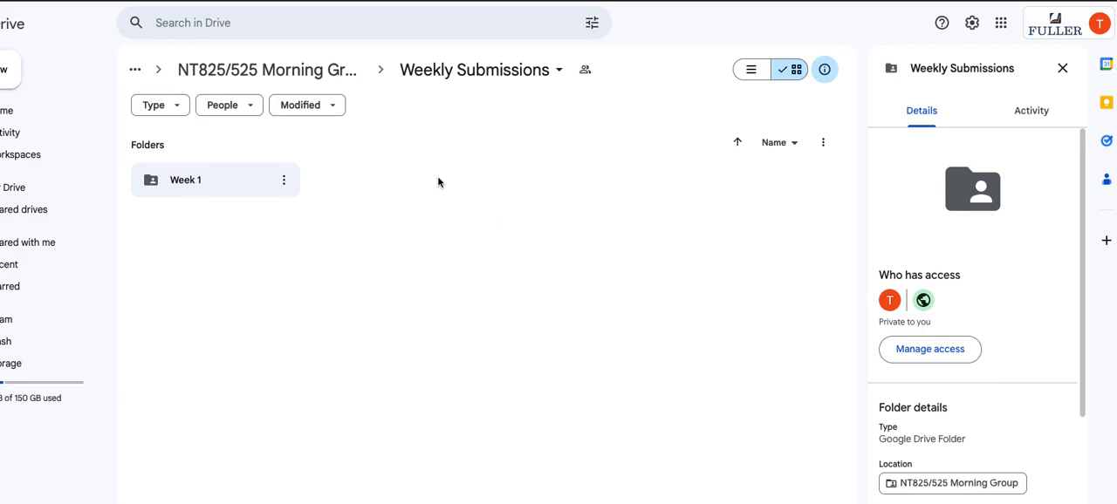
mouse_move(601, 394)
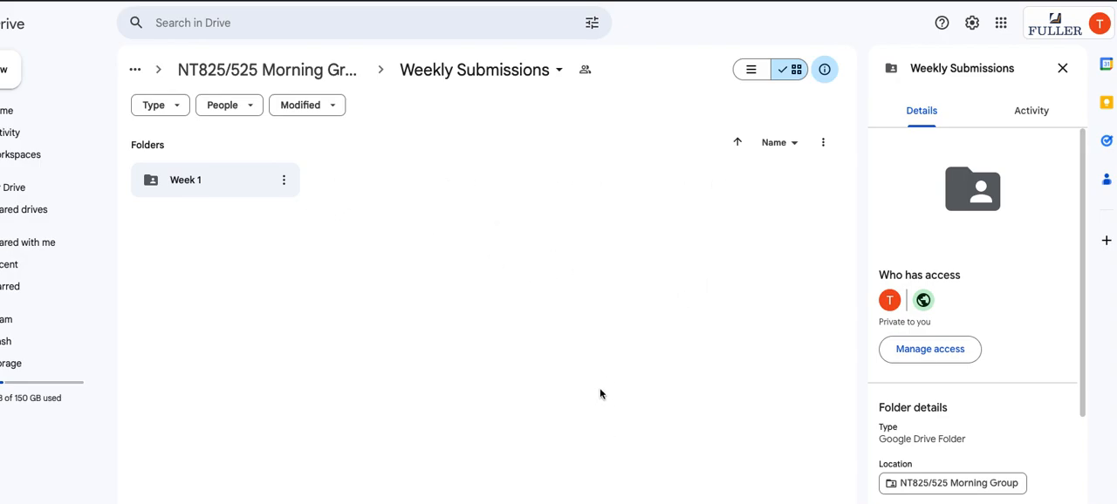
mouse_move(600, 393)
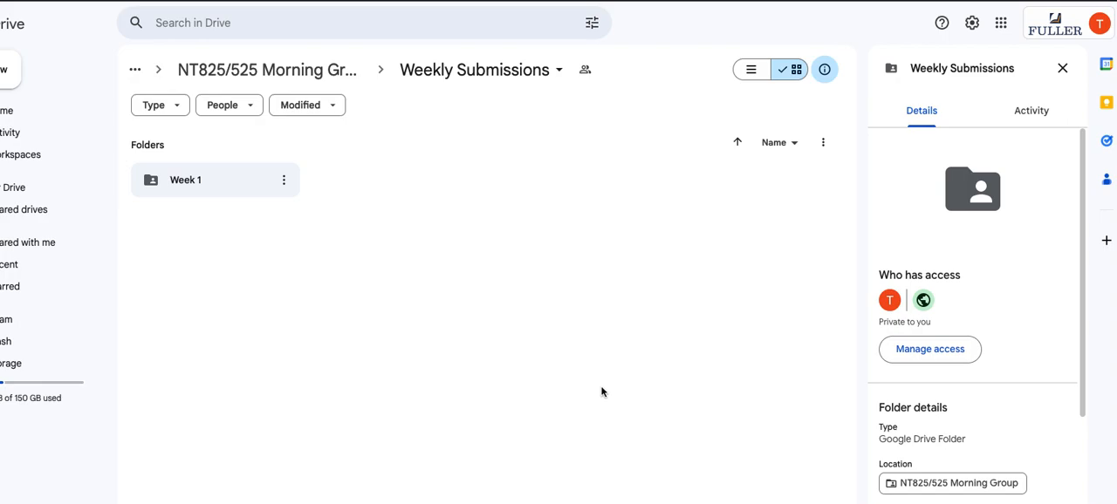
mouse_move(604, 349)
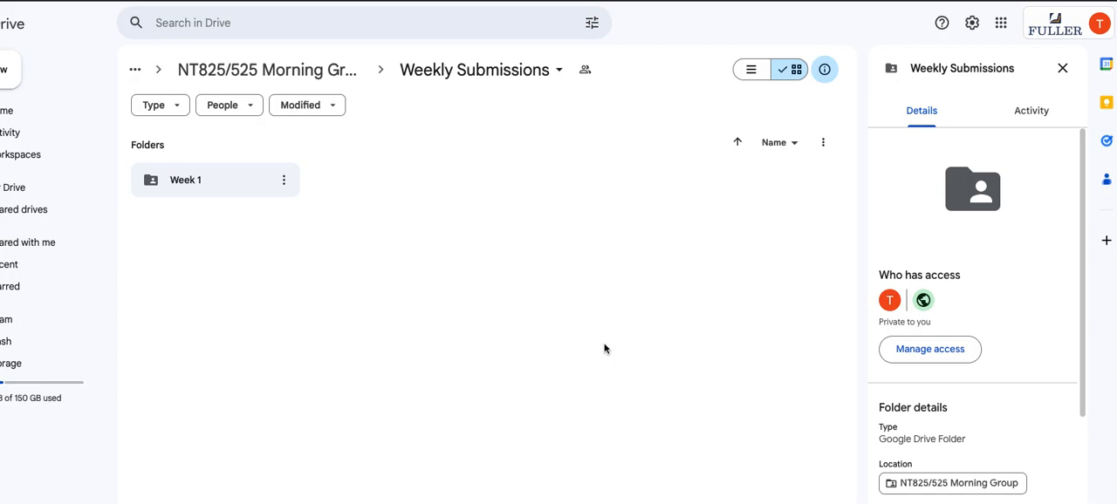
mouse_move(627, 326)
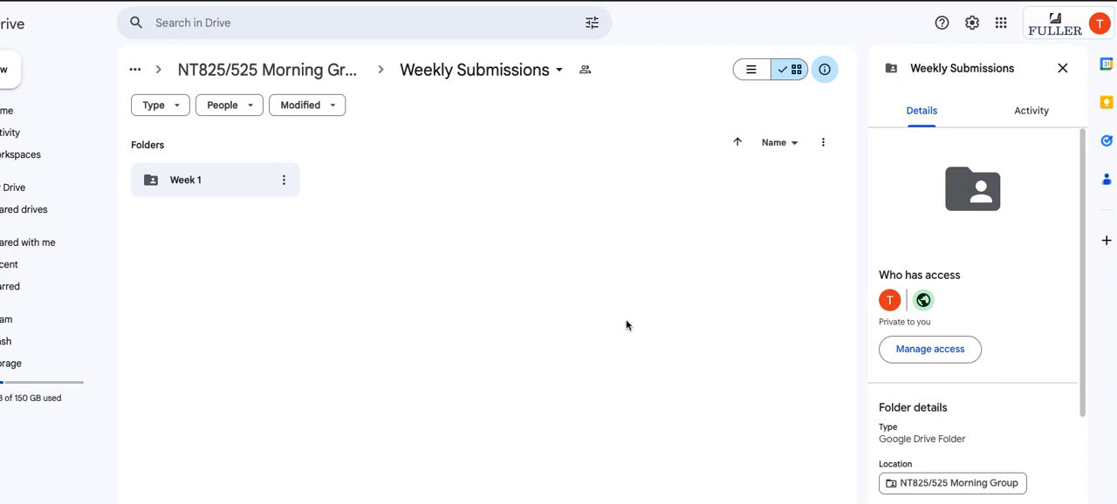
mouse_move(615, 323)
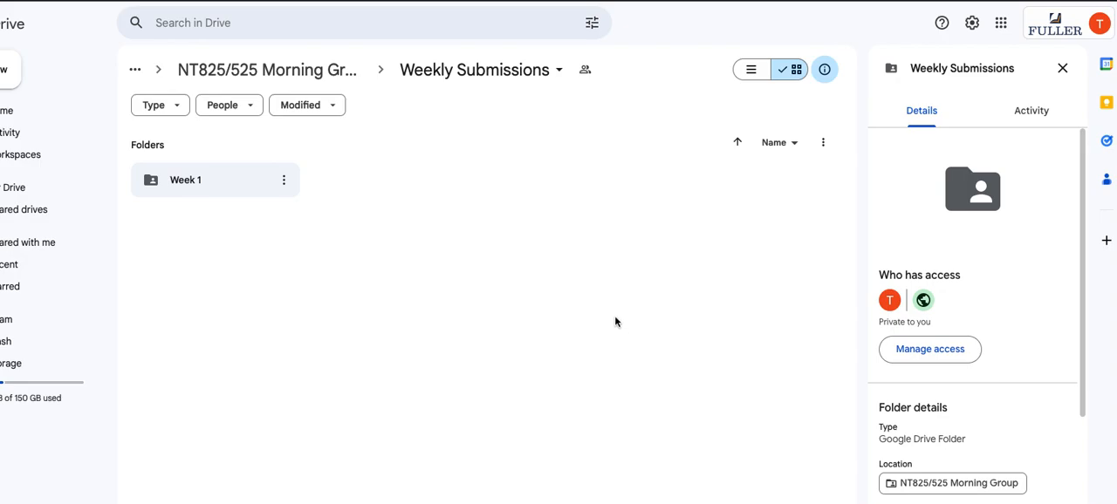